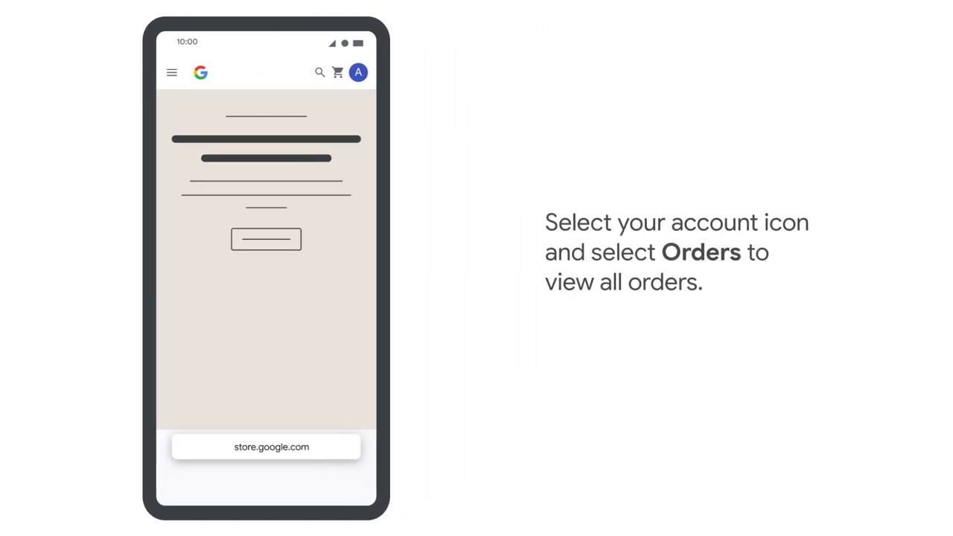
# Reach the chosen order's details page from the account menu's Orders list.
pyautogui.click(357, 72)
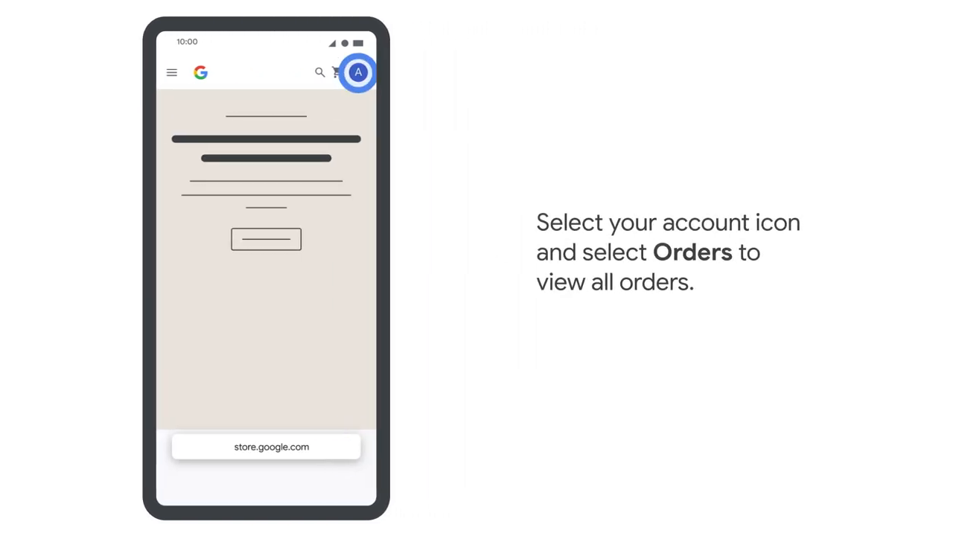
pyautogui.click(357, 72)
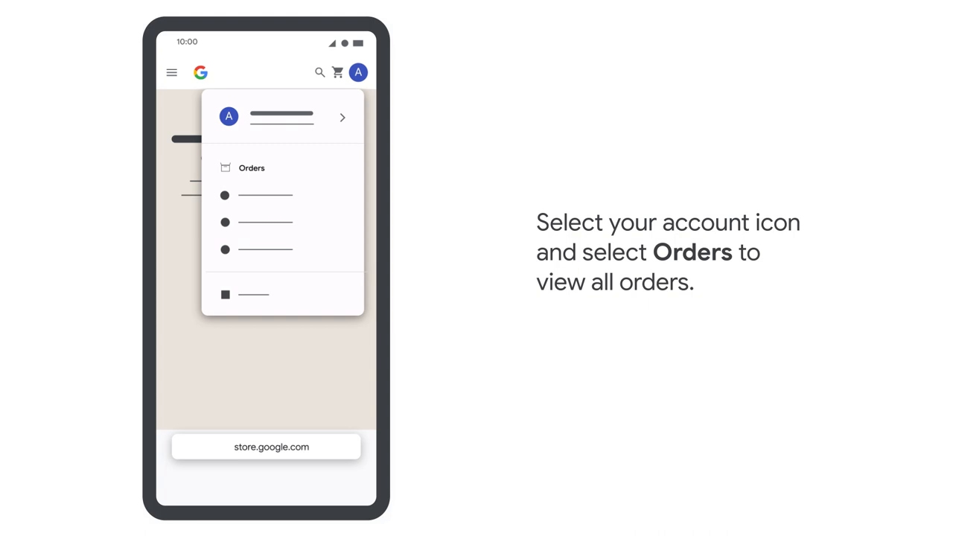
pyautogui.click(252, 167)
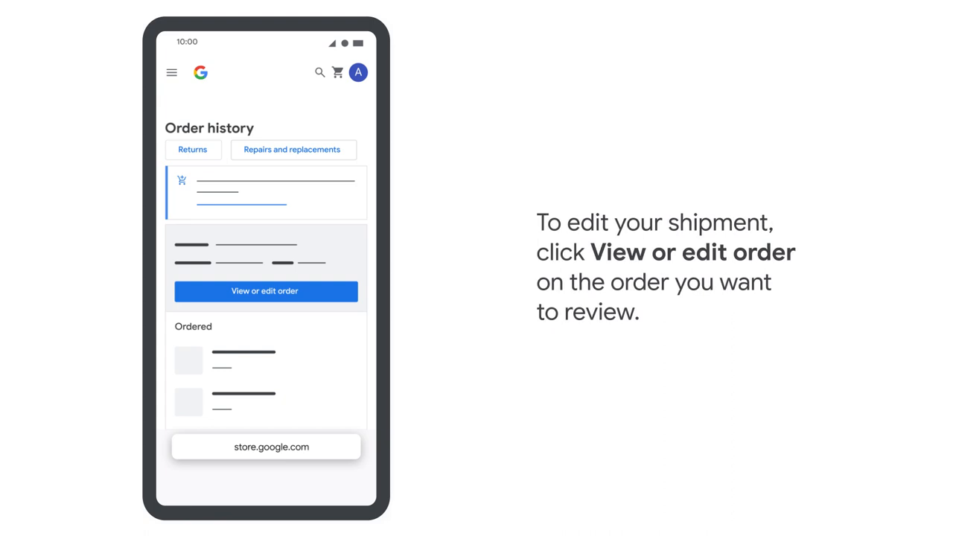
pyautogui.click(265, 290)
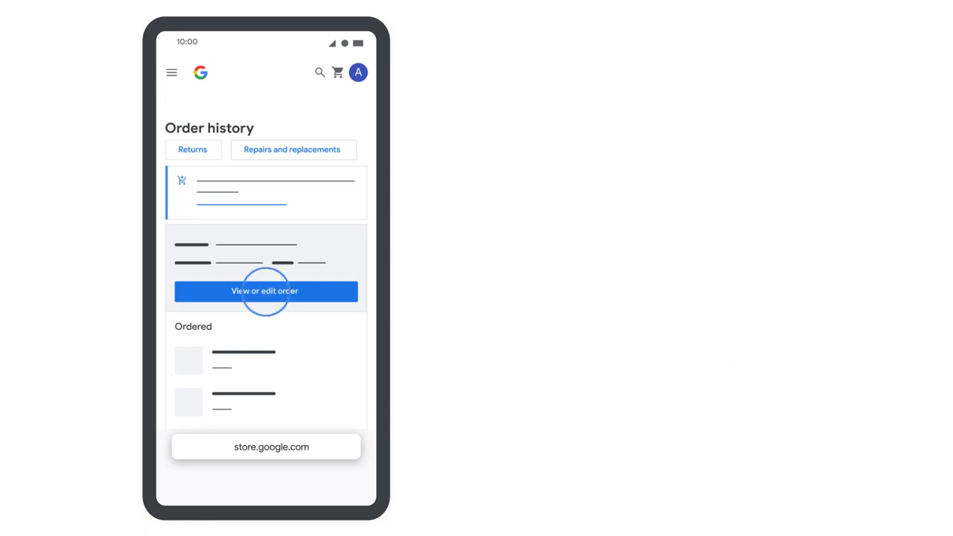
pyautogui.click(265, 290)
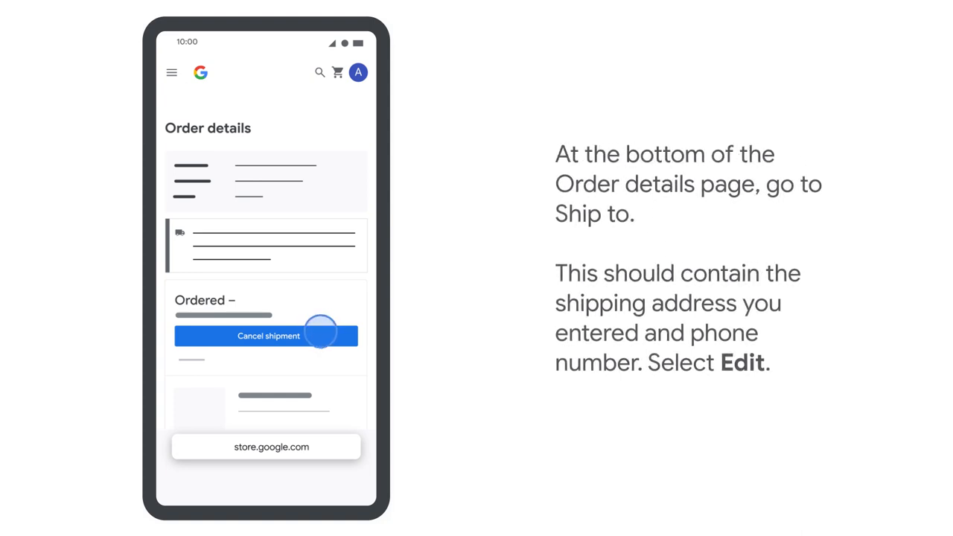
# Begin editing the shipping address from the Ship to section of Order details.
pyautogui.scroll(-3)
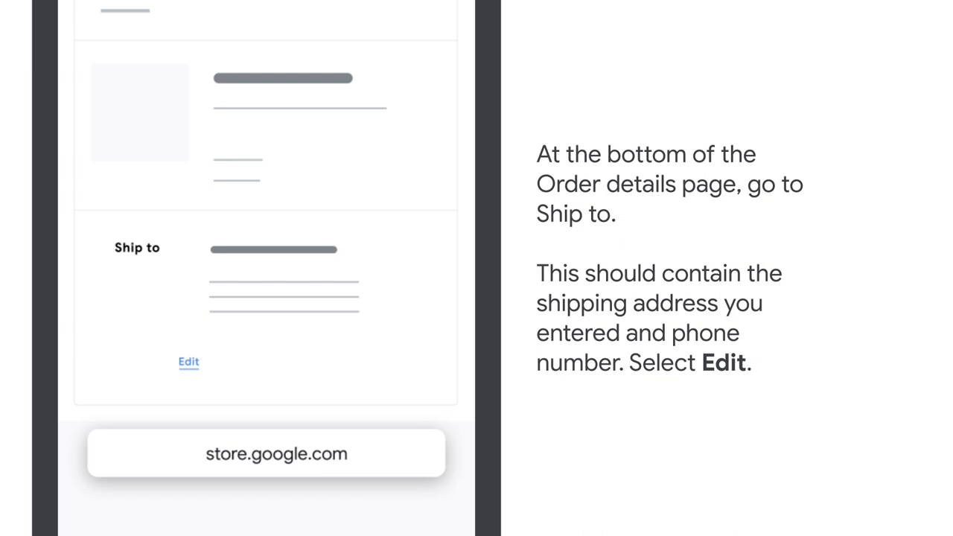
pyautogui.click(187, 362)
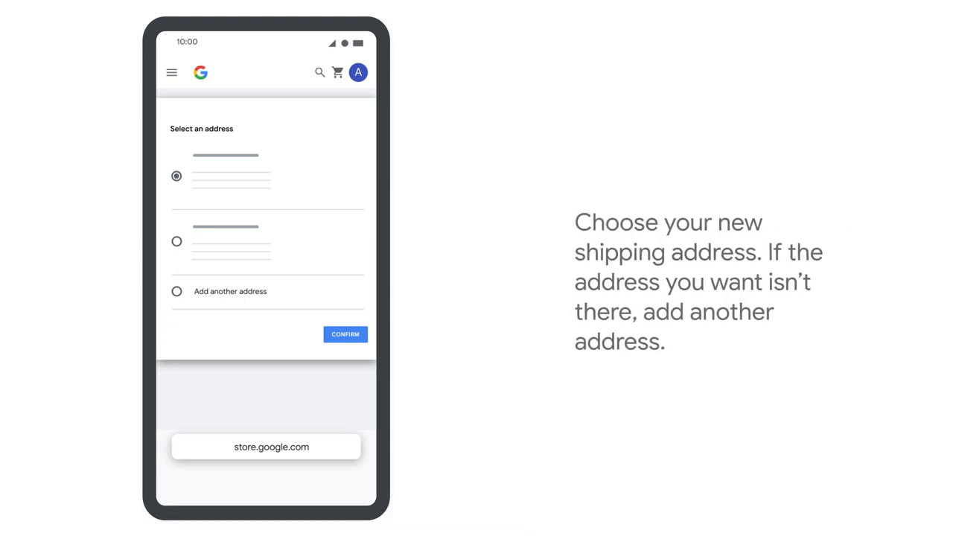
# Try the second saved address, then choose Add another address for a blank form.
pyautogui.click(176, 241)
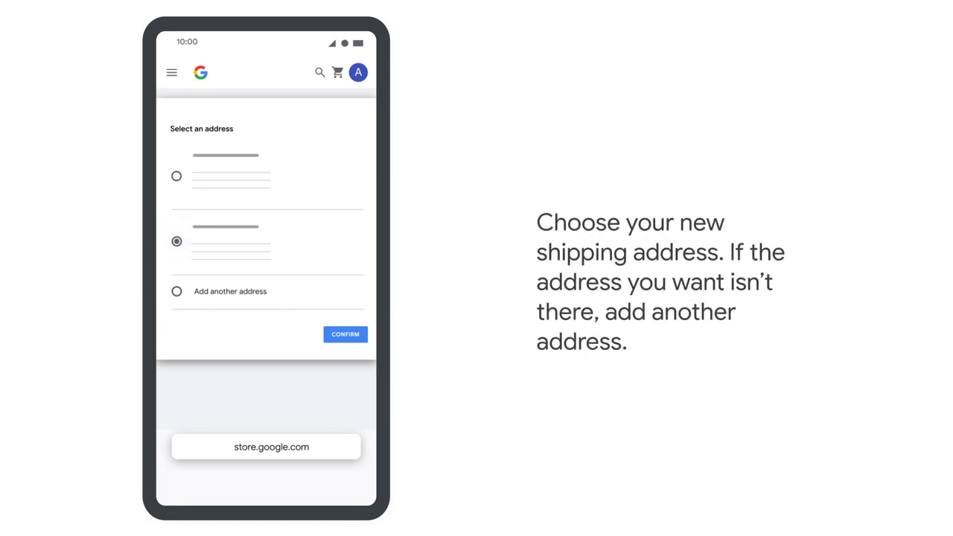
pyautogui.click(176, 291)
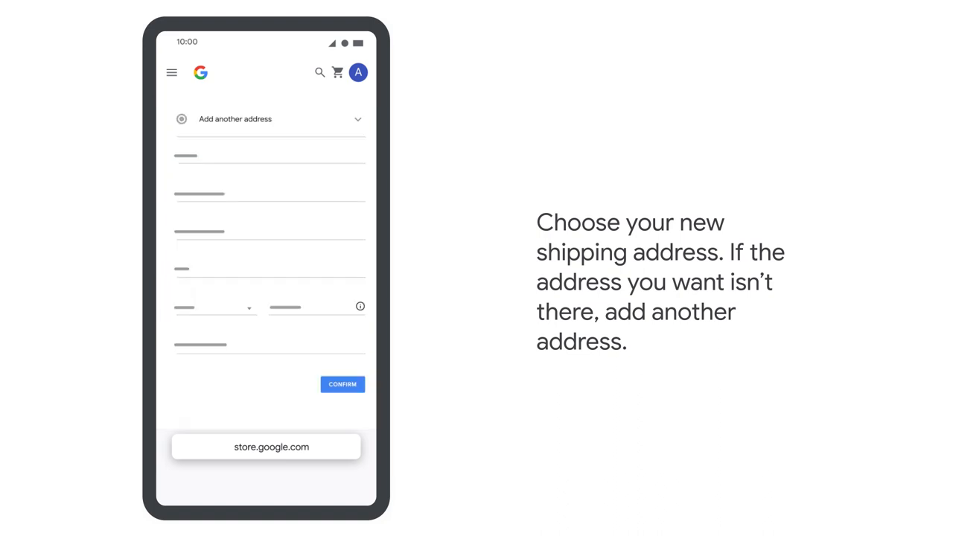